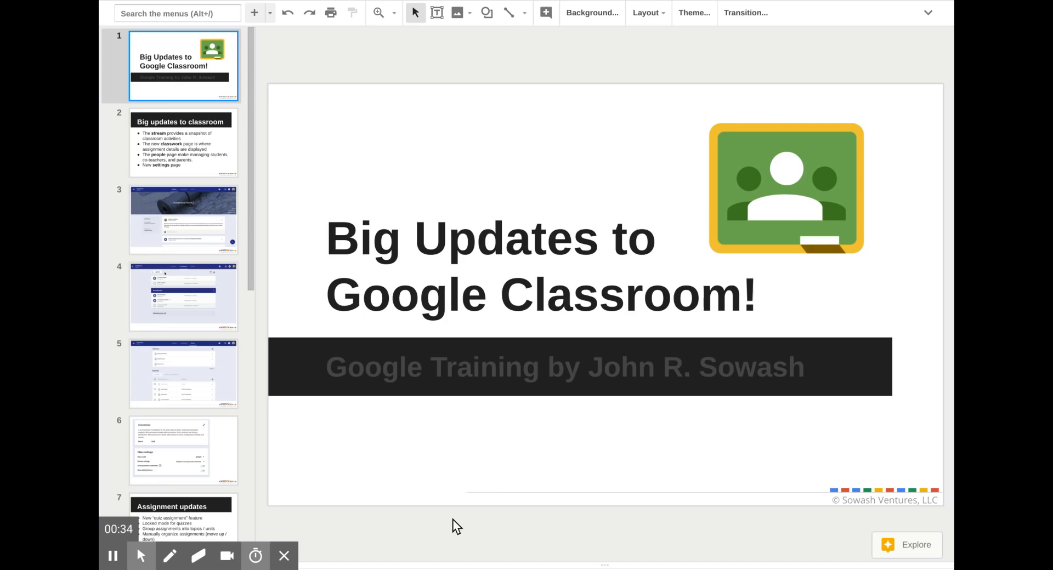
Show slide 2, "Big updates to classroom," and ready the red annotation pen.
click(183, 143)
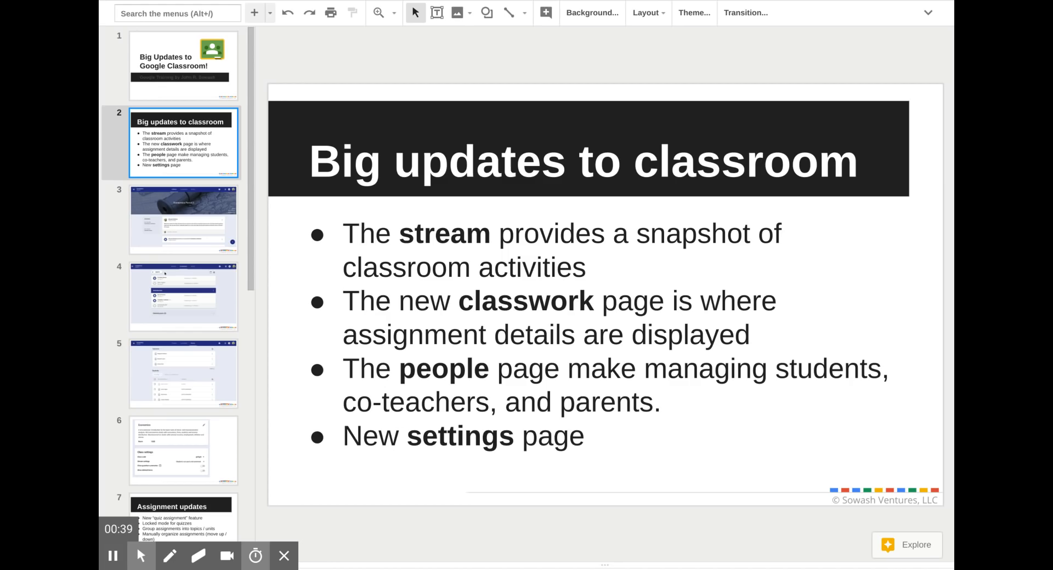
click(170, 556)
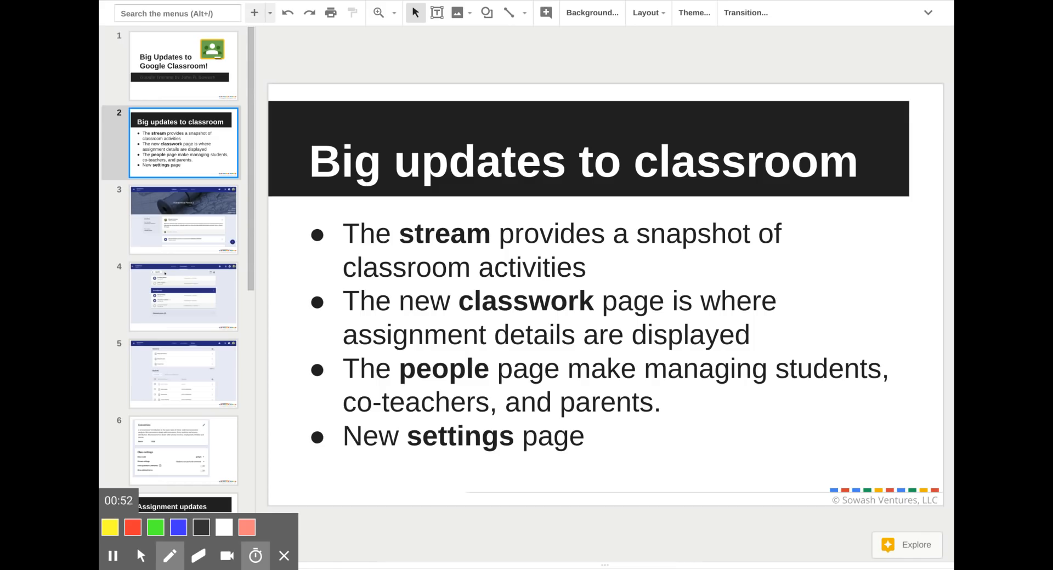
Draw red loops around the bold words stream, classwork, people and settings.
drag(348, 221, 497, 249)
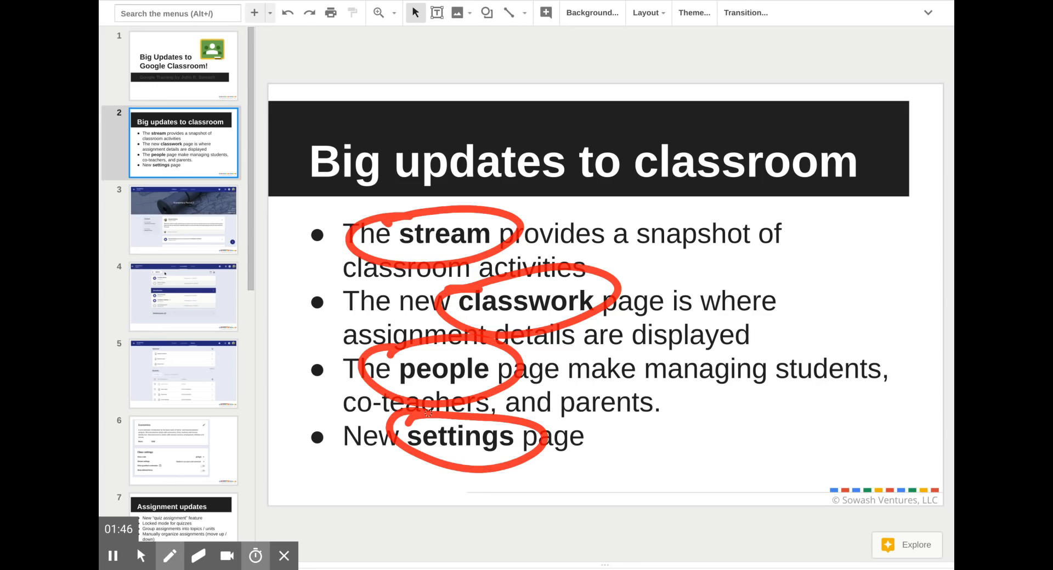
click(140, 556)
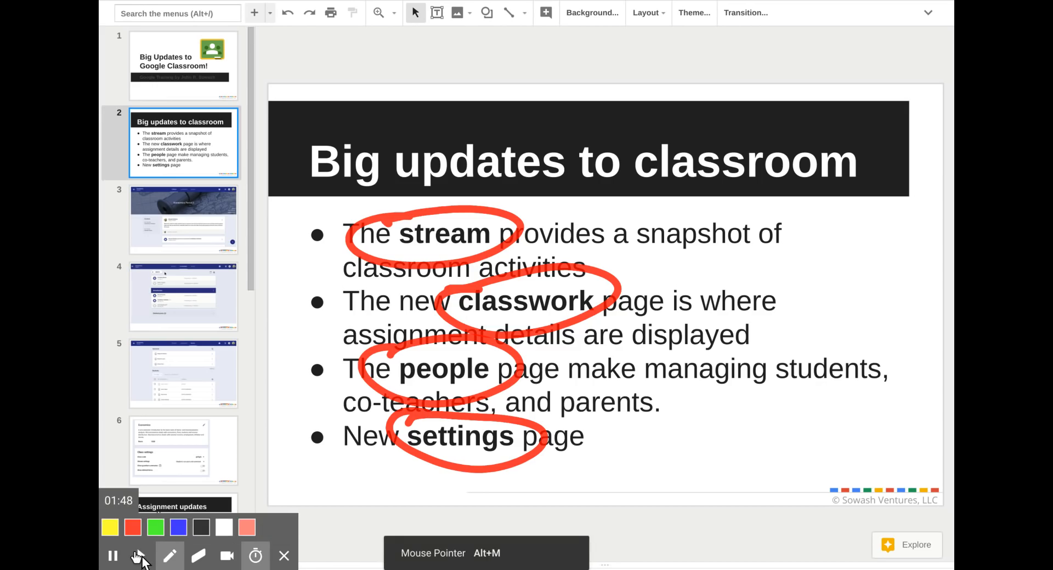
Show slide 3, the Economics Period 3 stream, and loop the assignment post in red.
click(198, 556)
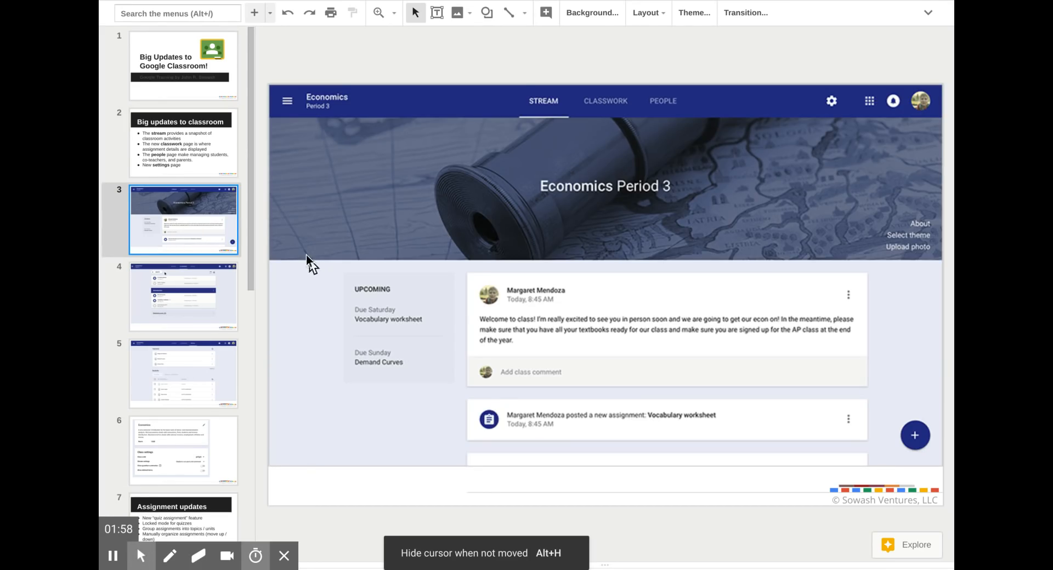
mouse_move(218, 456)
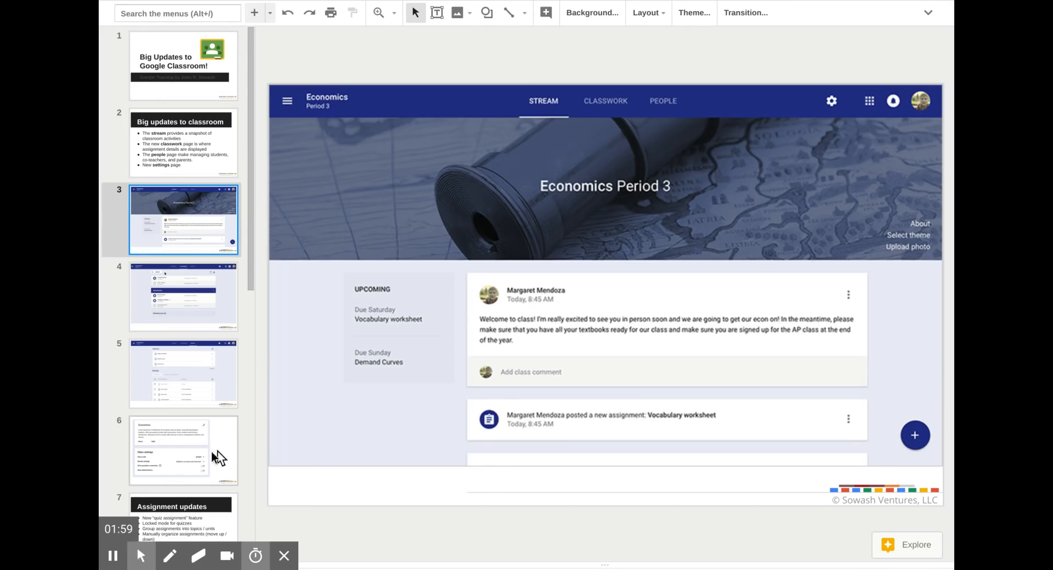
click(169, 556)
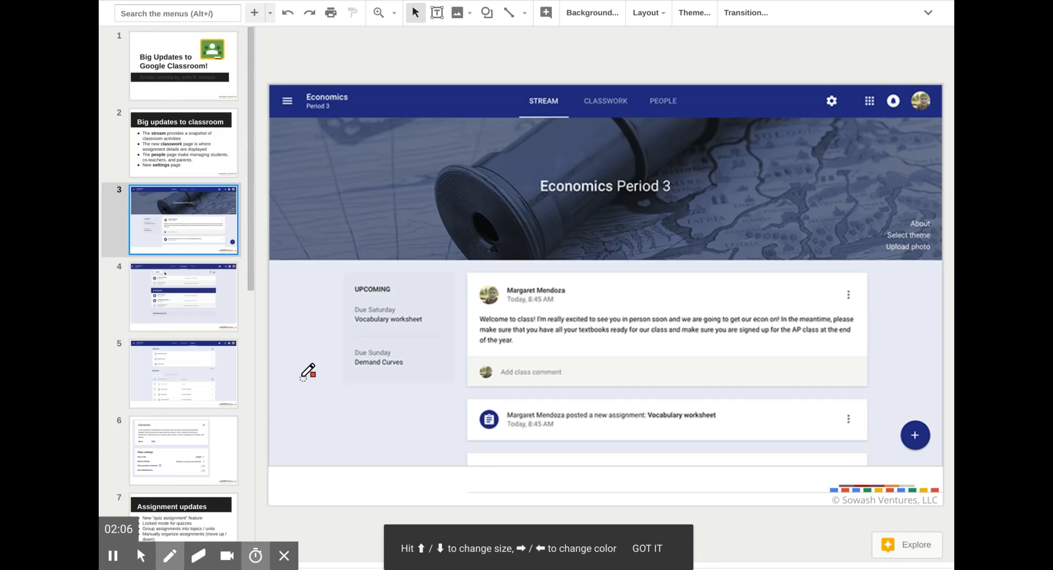
drag(360, 414, 395, 410)
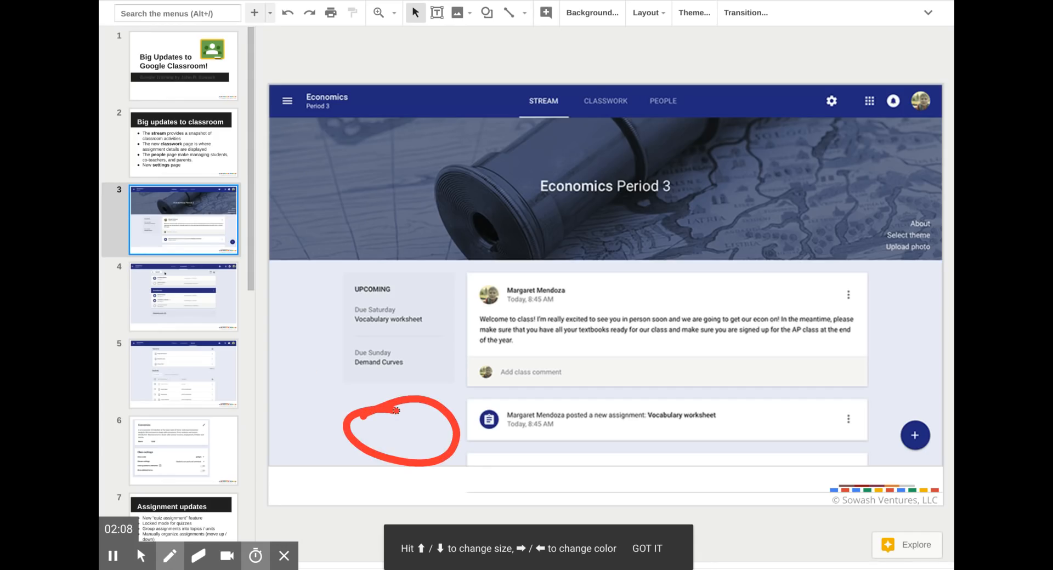
click(169, 556)
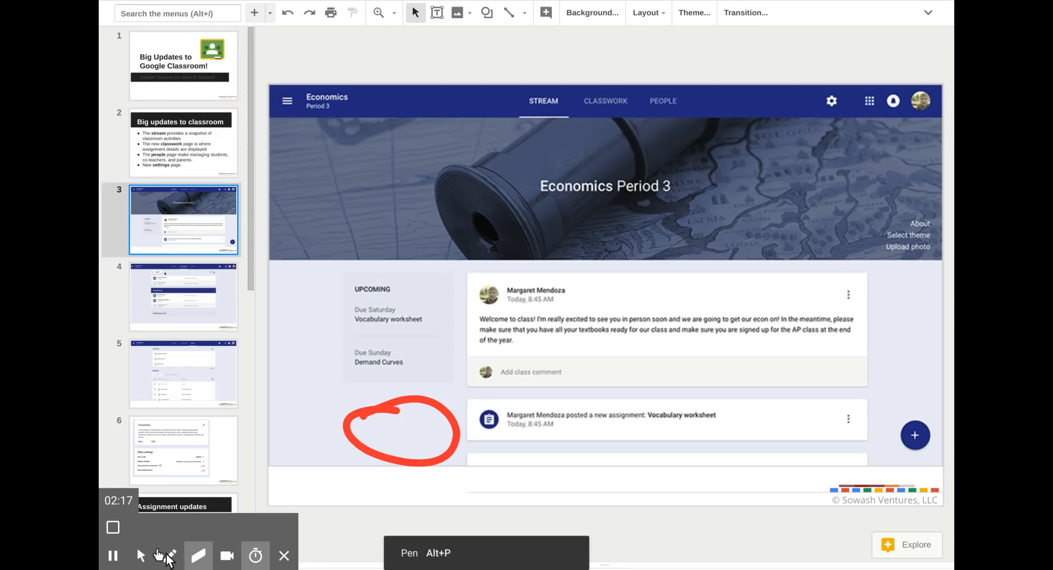
Mark the upcoming list and Classwork tab in red, then wipe the slide clean.
click(140, 528)
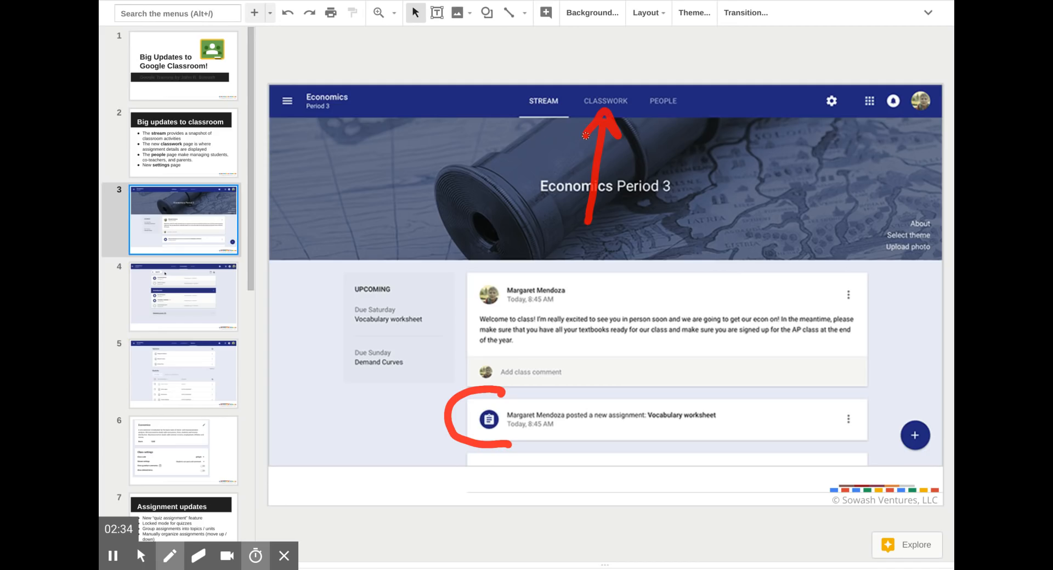
click(169, 556)
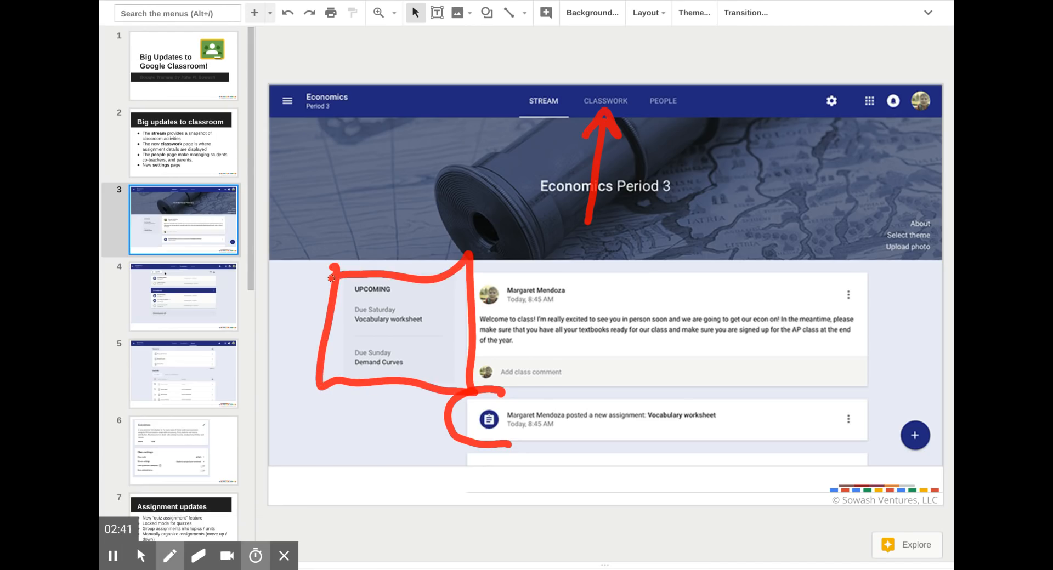
click(169, 556)
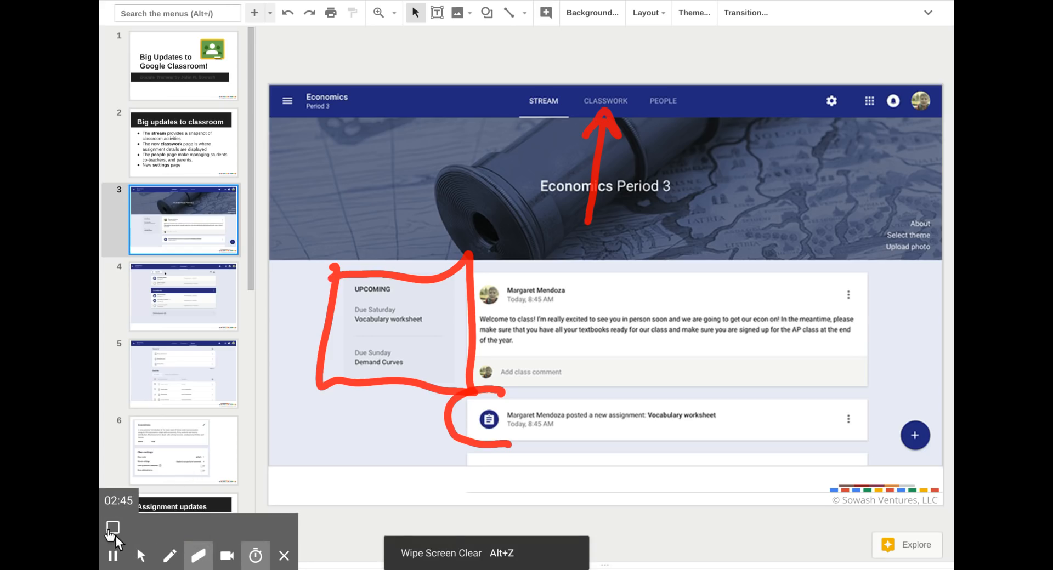
click(112, 527)
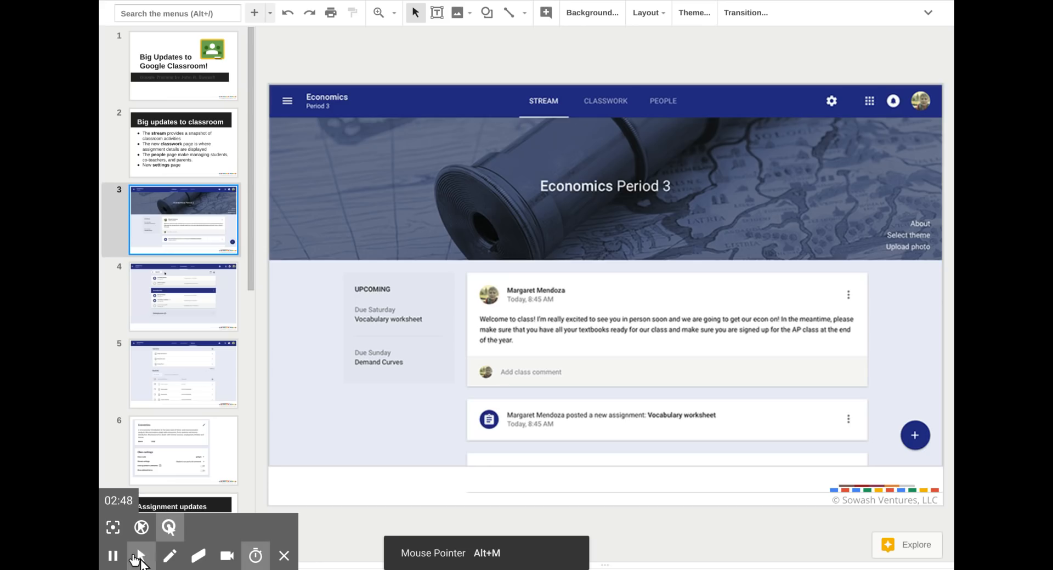
Show slide 4, outline the Introduction topic and assignments in red, then wipe it clean.
click(183, 296)
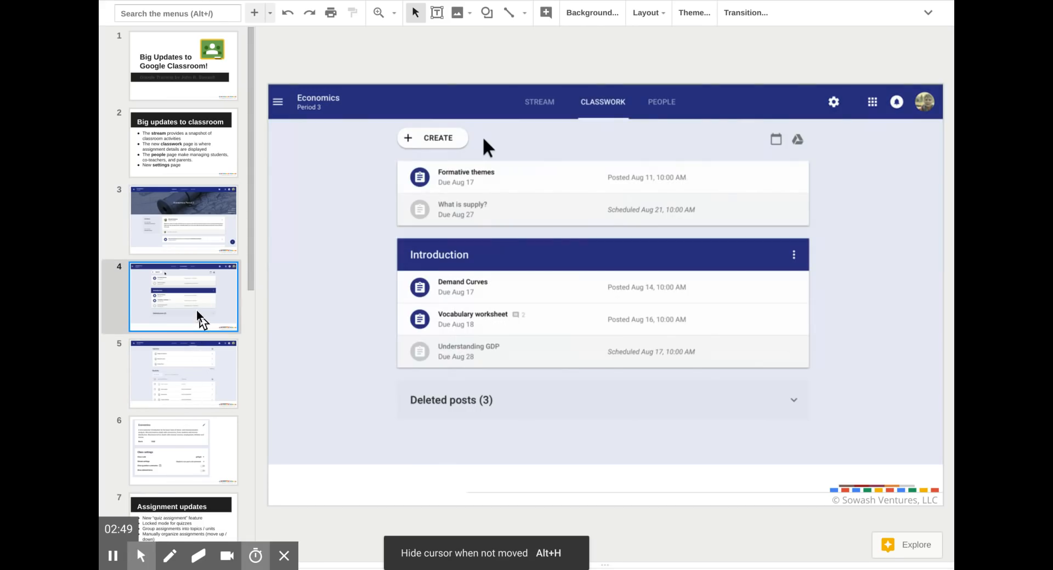
mouse_move(170, 556)
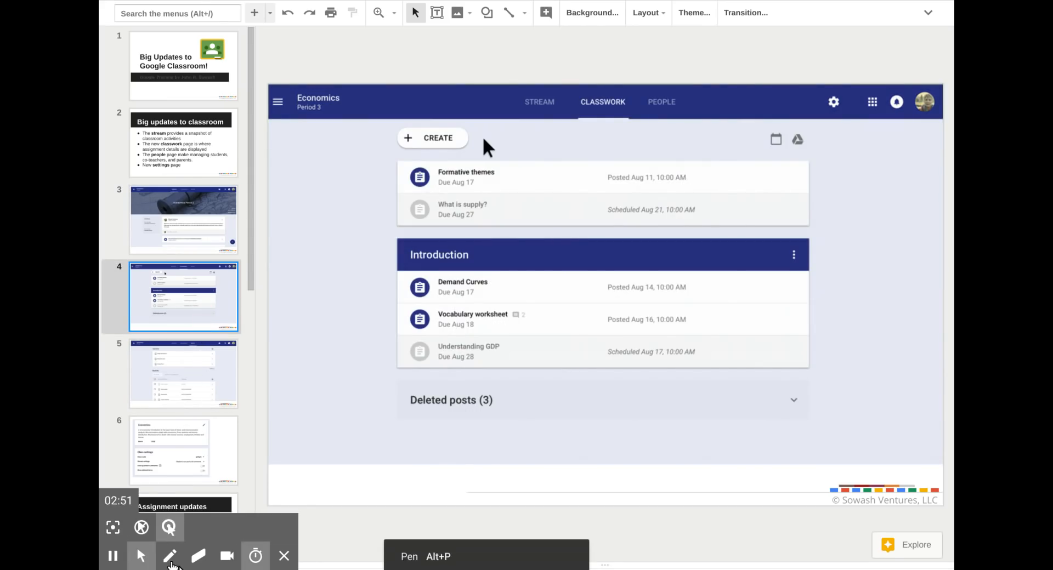
click(170, 556)
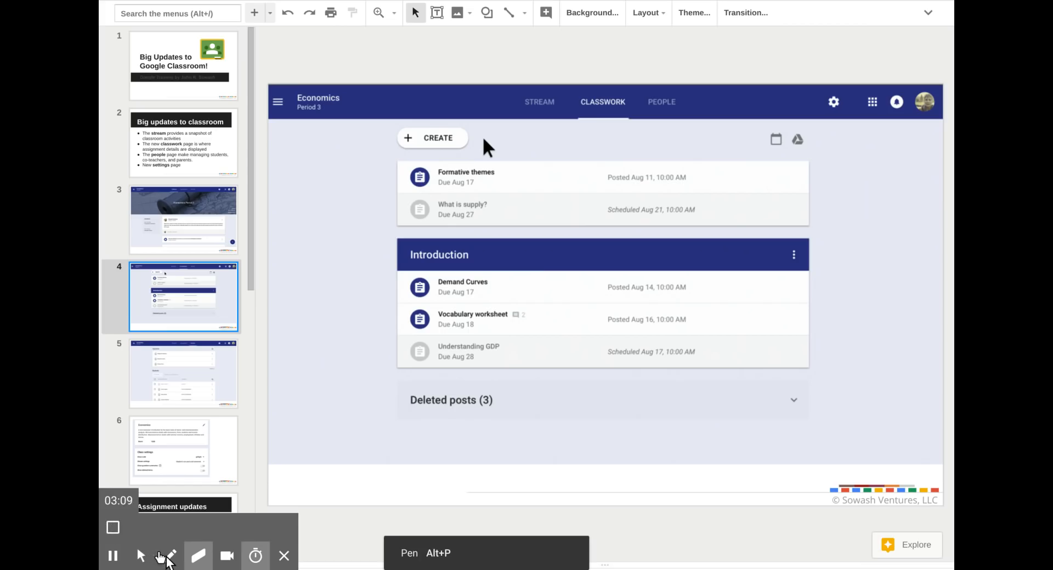
click(170, 556)
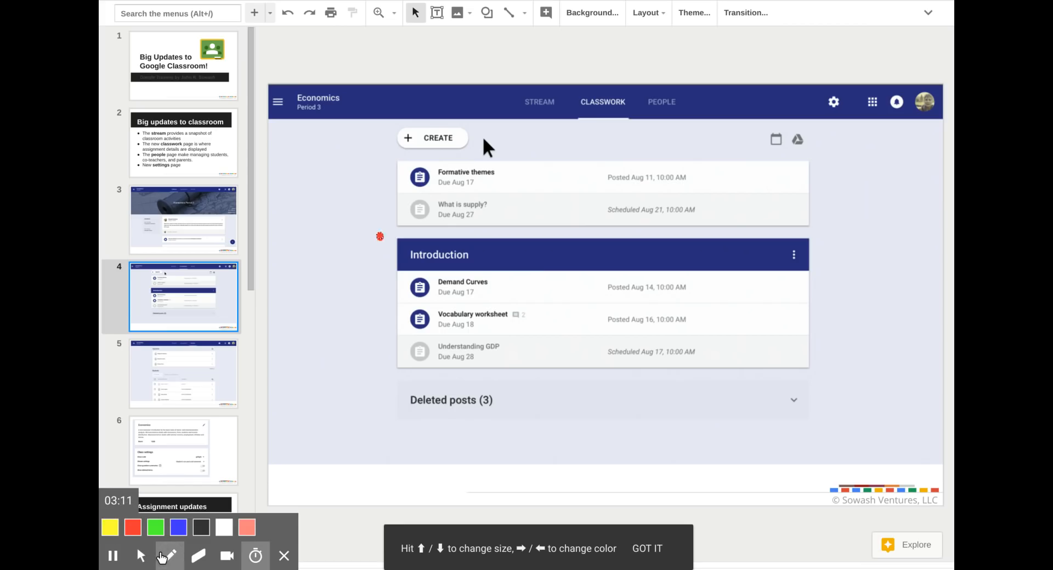
drag(832, 227, 391, 386)
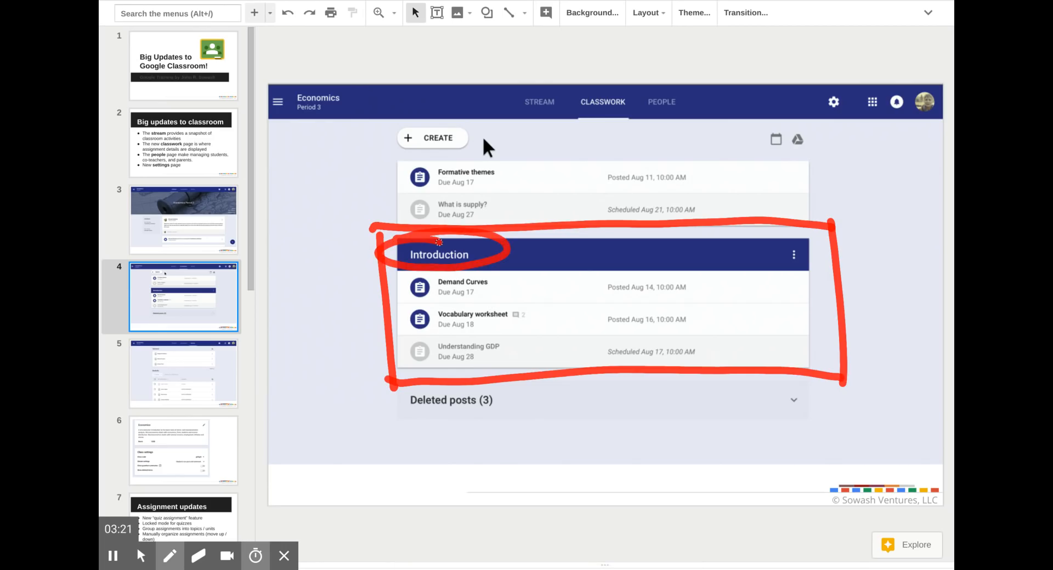
click(169, 556)
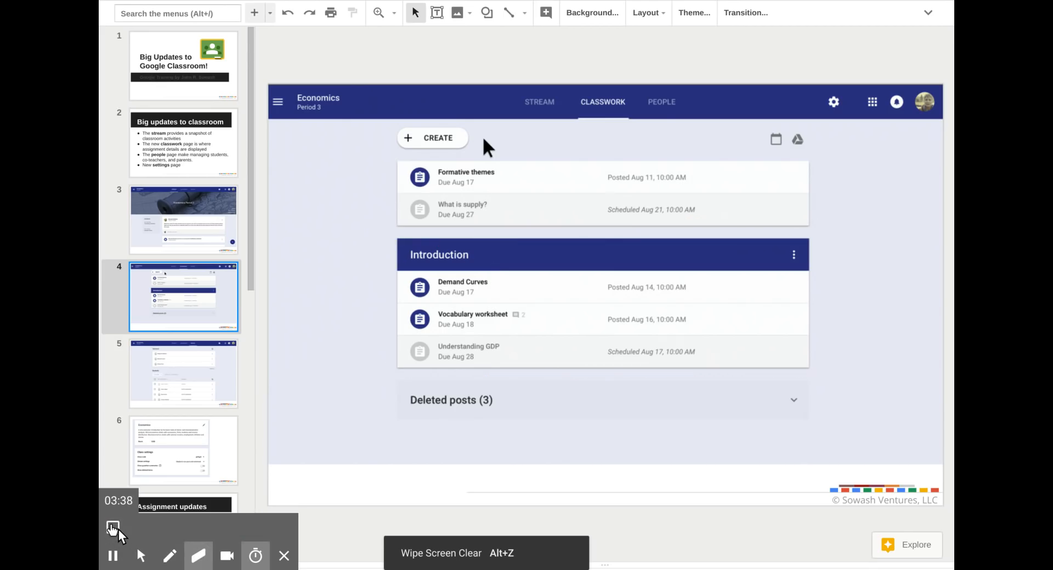
Clear leftover drawings and show slide 5, the Economics Period 3 People page.
click(169, 556)
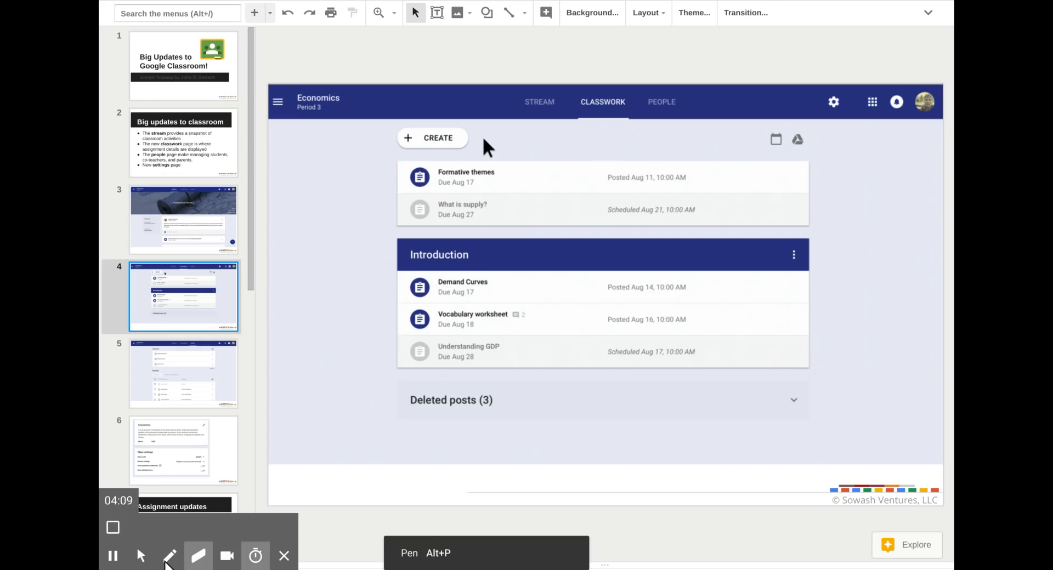
click(142, 556)
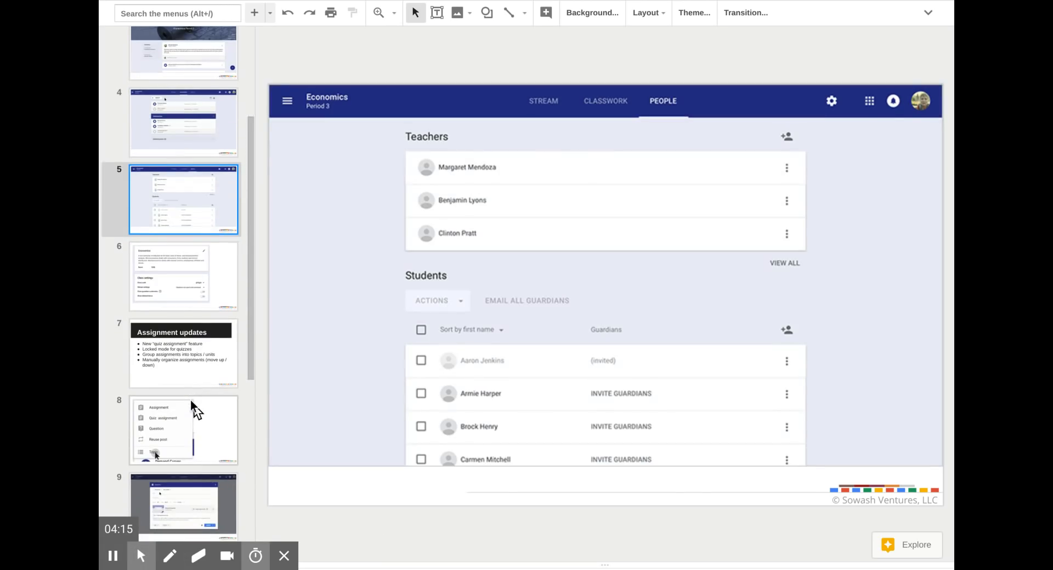
Show slide 8's create menu and box "Quiz assignment" in red with "AS" beside it.
click(183, 431)
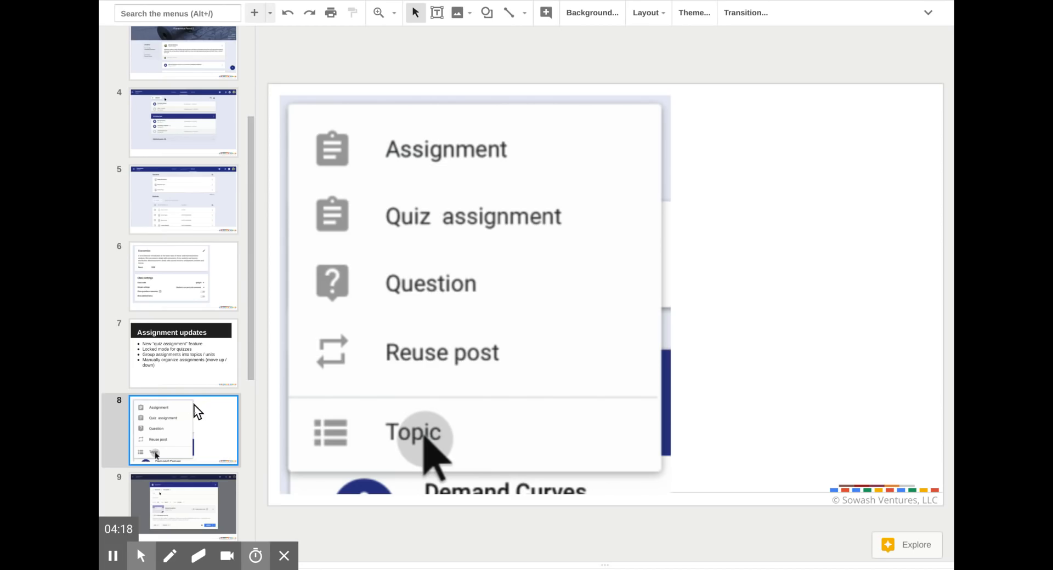
mouse_move(361, 217)
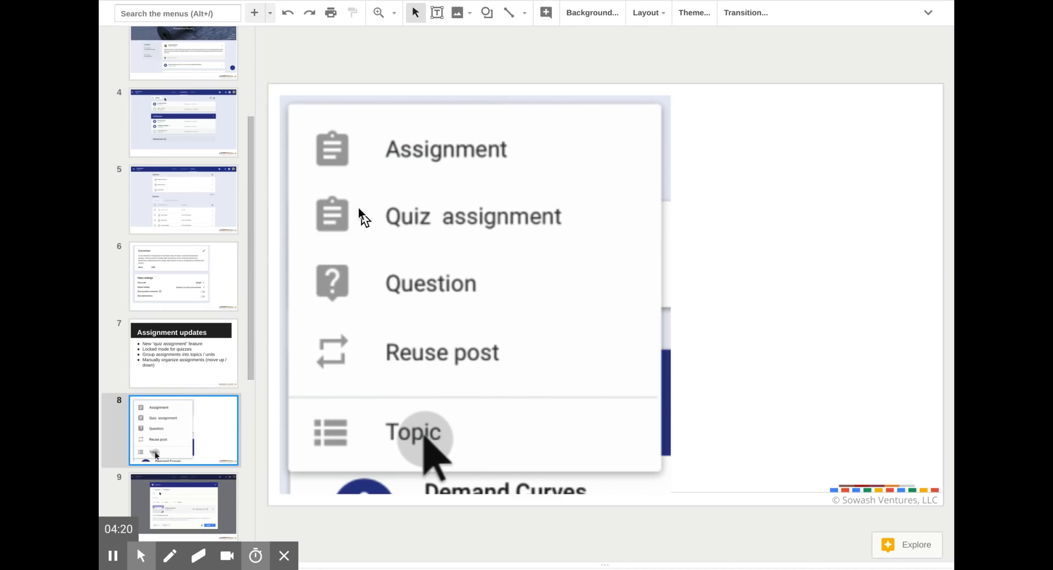
click(169, 556)
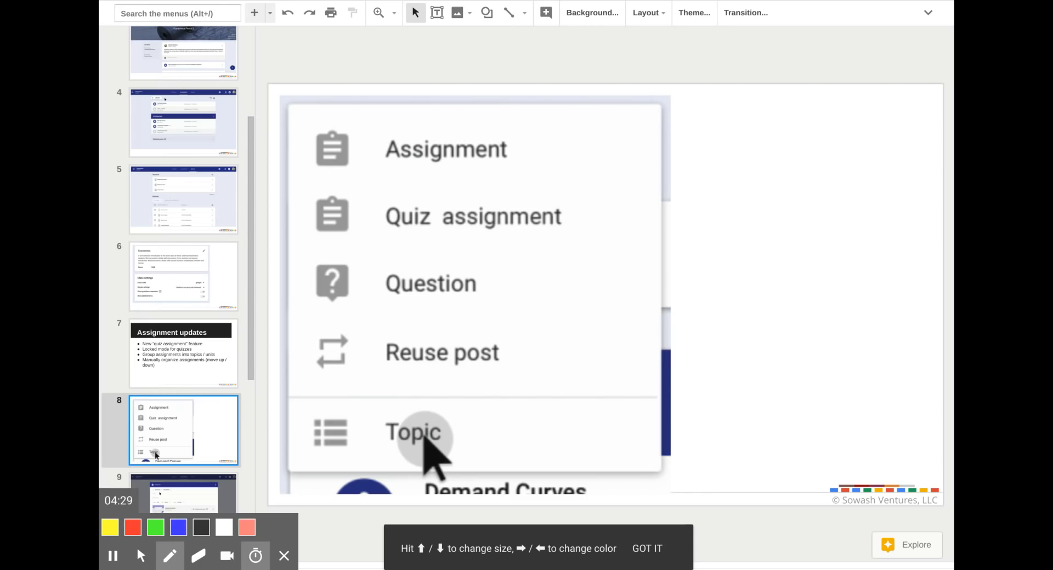
drag(303, 202, 604, 249)
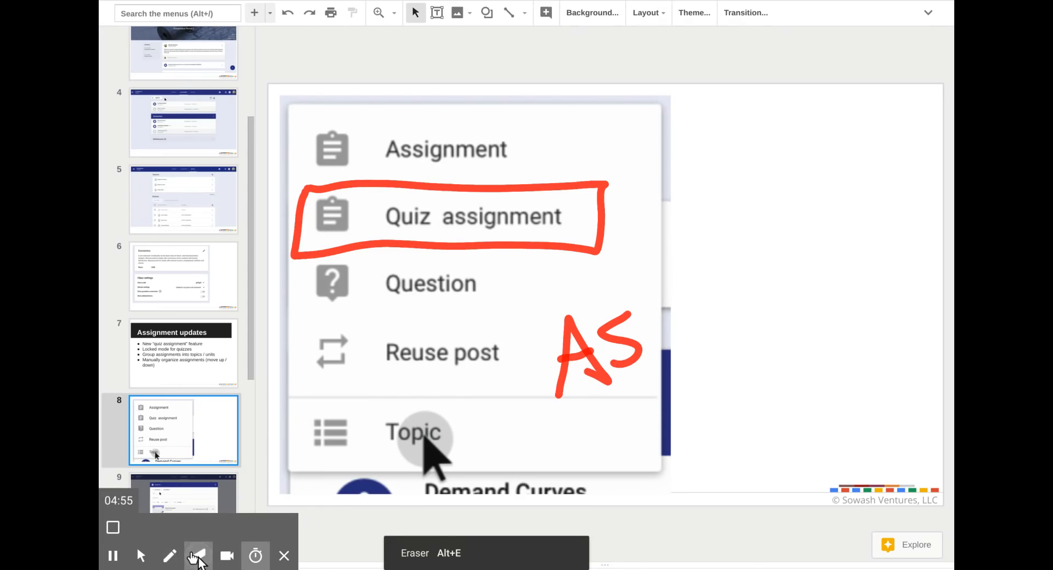
Erase the red box and letters from slide 8, then show slide 6, the class settings.
click(112, 528)
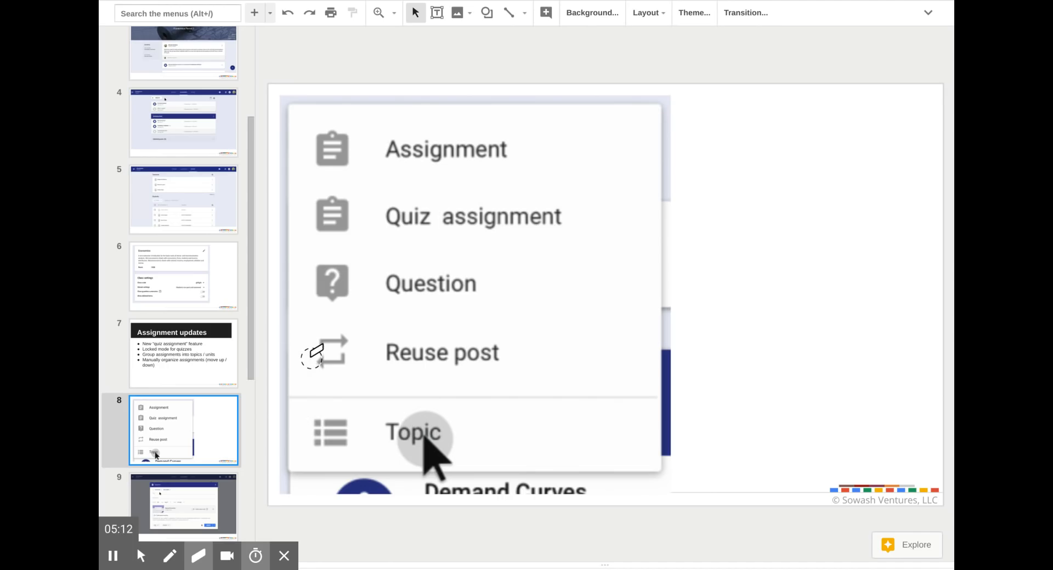
mouse_move(256, 336)
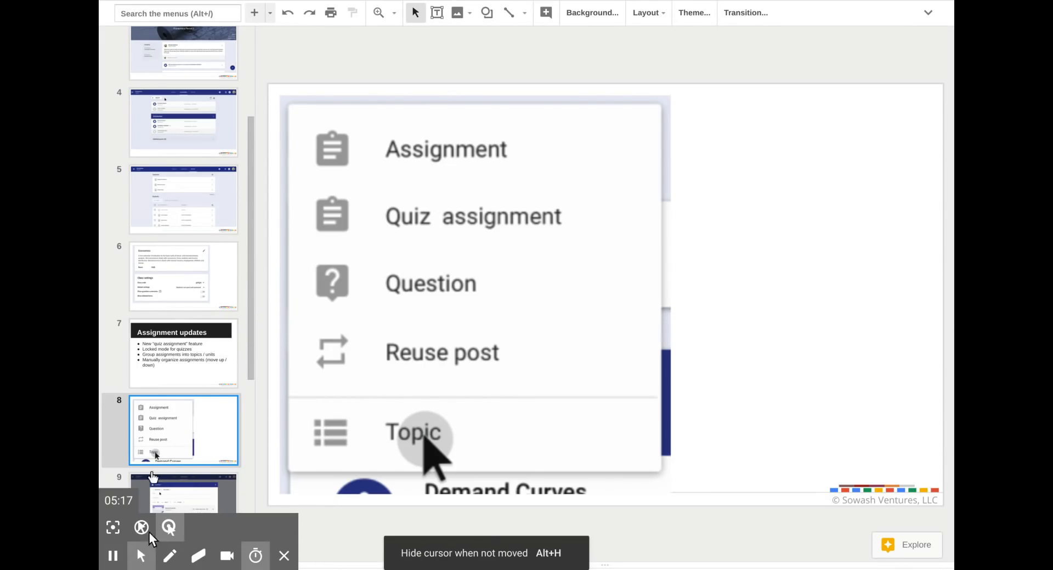
click(183, 275)
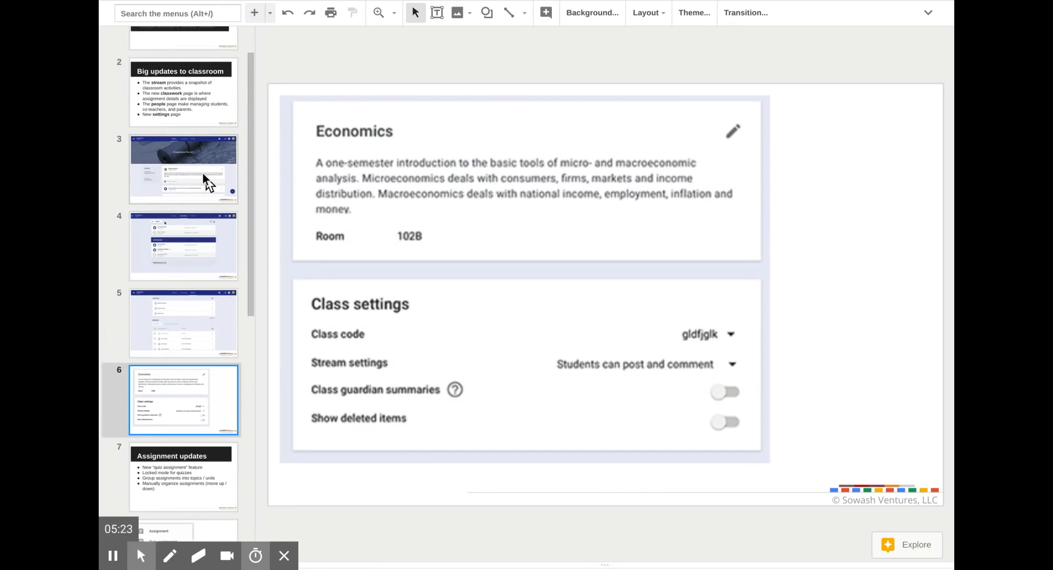
Return to slide 3, the unmarked Economics Period 3 stream, after a stop at slide 6.
click(183, 168)
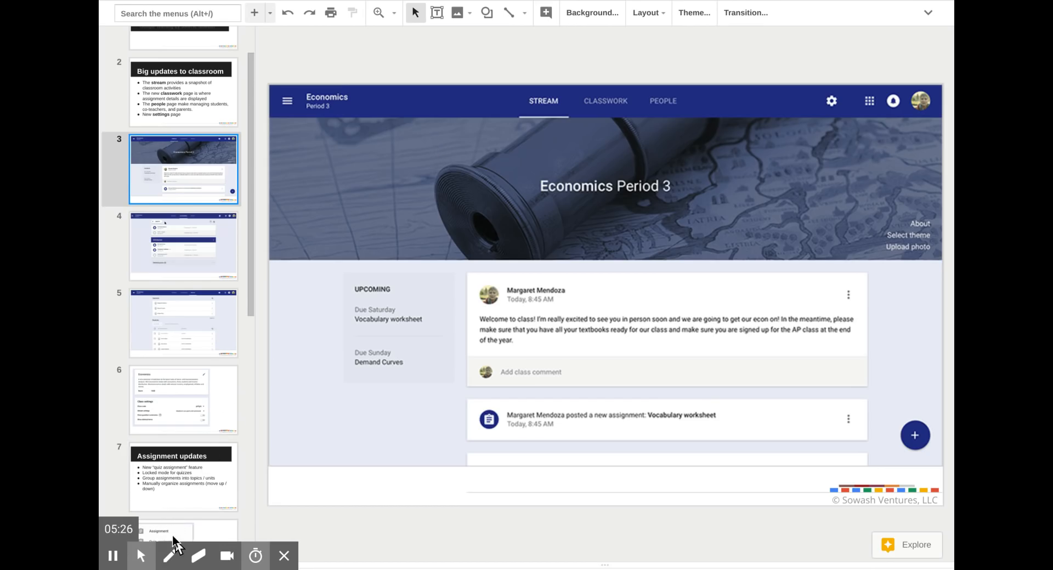
click(168, 556)
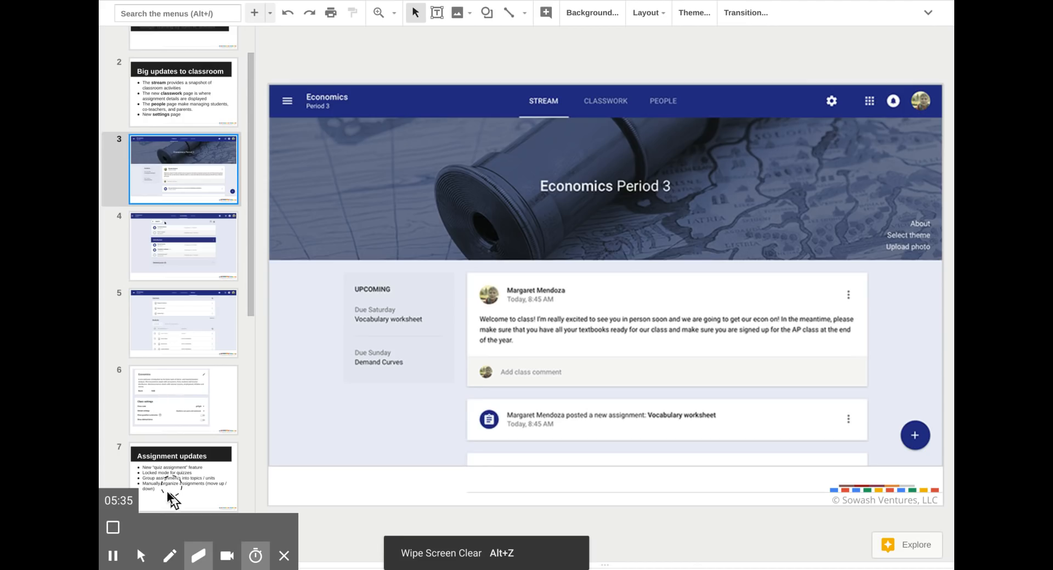
click(183, 399)
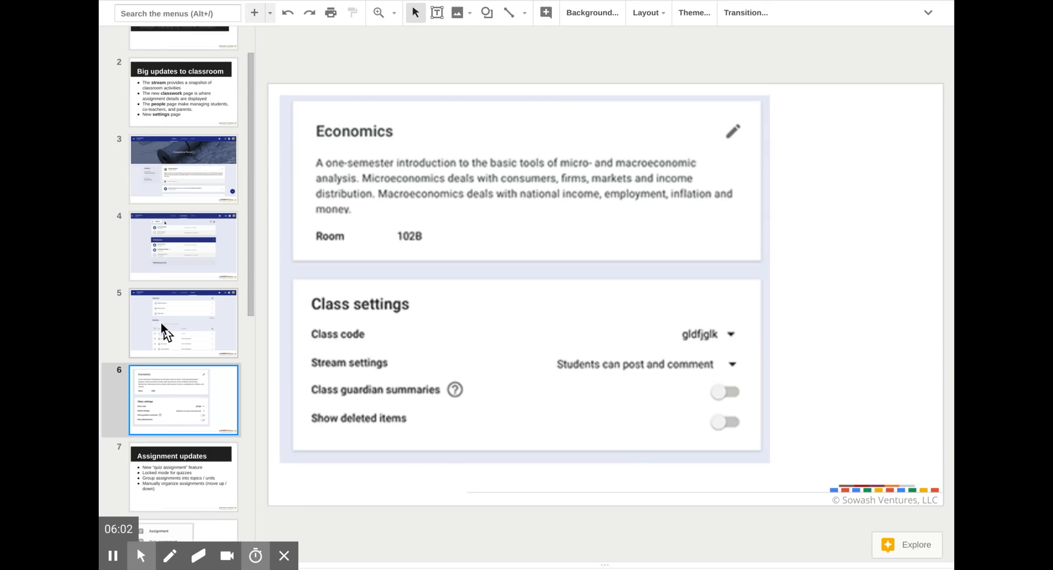
click(184, 323)
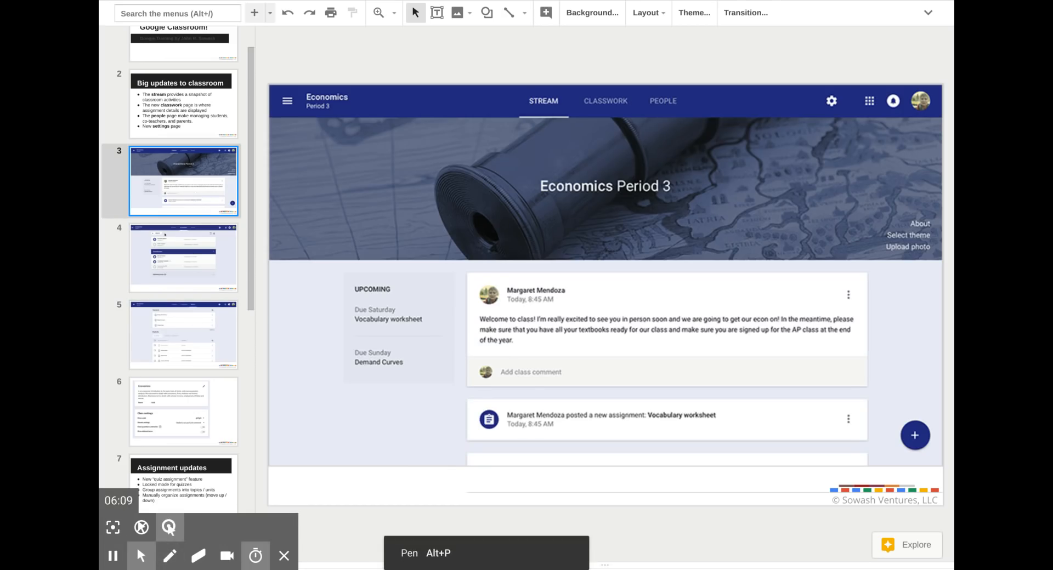
Circle the Teachers and Students headings on slide 5 in red, then wipe them away.
drag(507, 124, 563, 119)
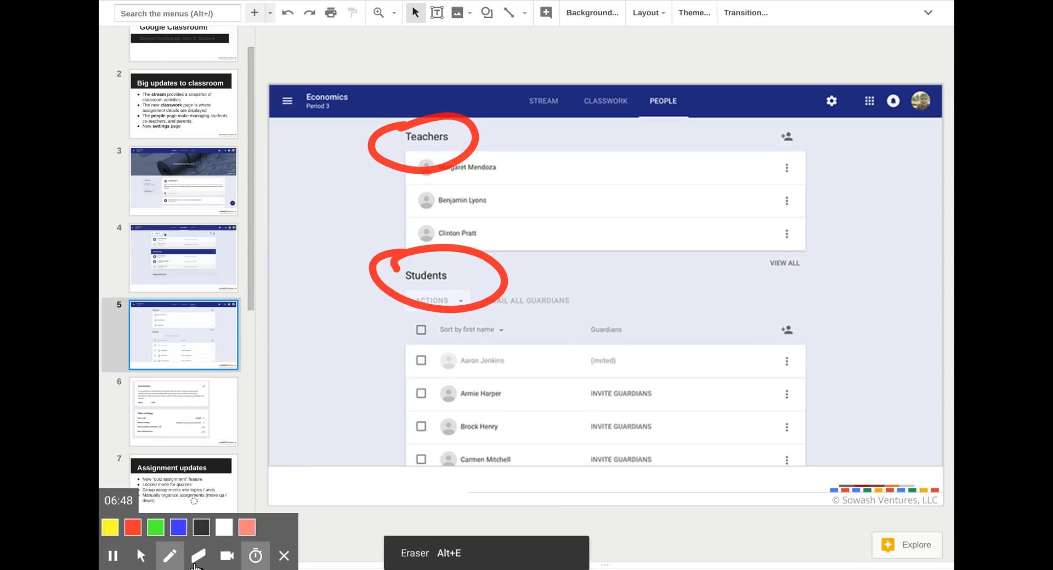
drag(574, 398, 684, 393)
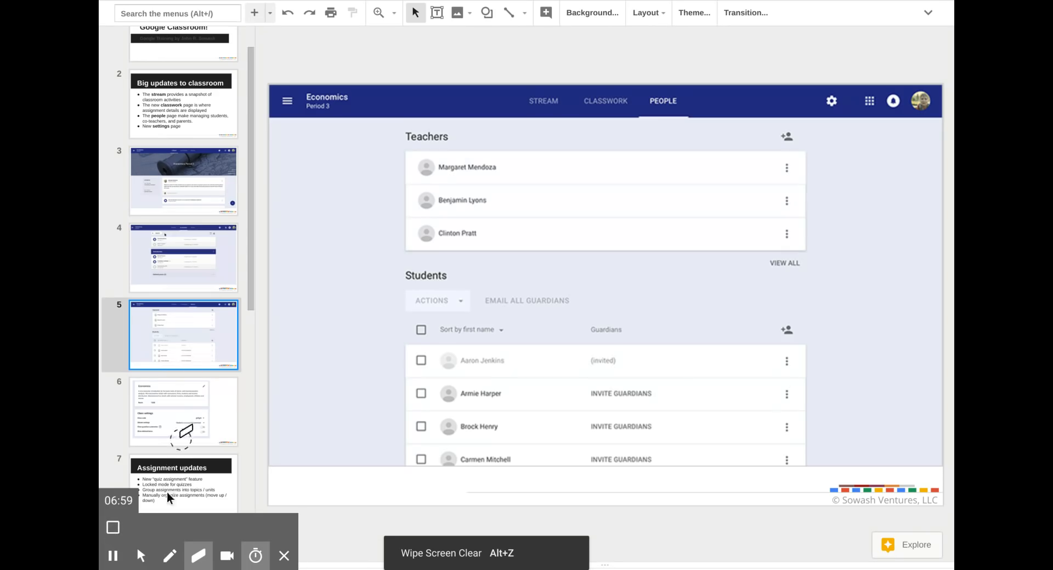
Show slide 7, "Assignment updates," with a red arrow at "Locked mode for quizzes.".
click(140, 556)
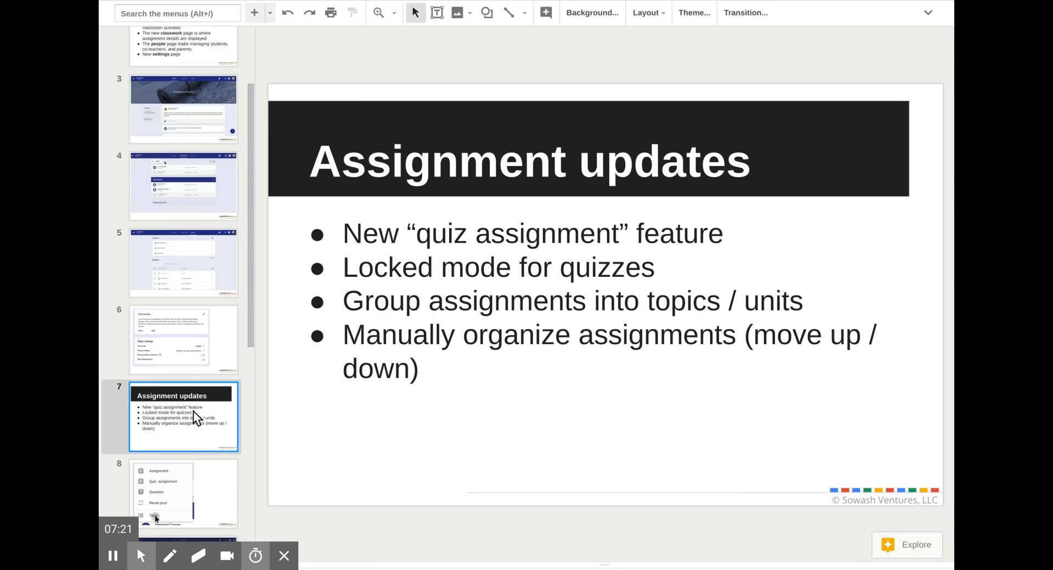
click(169, 556)
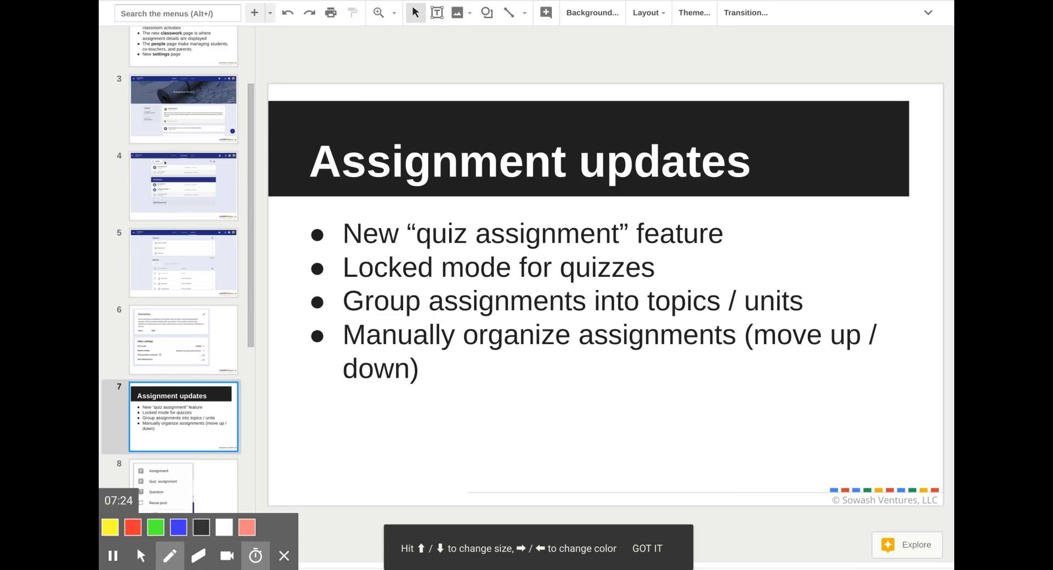
drag(276, 253, 339, 268)
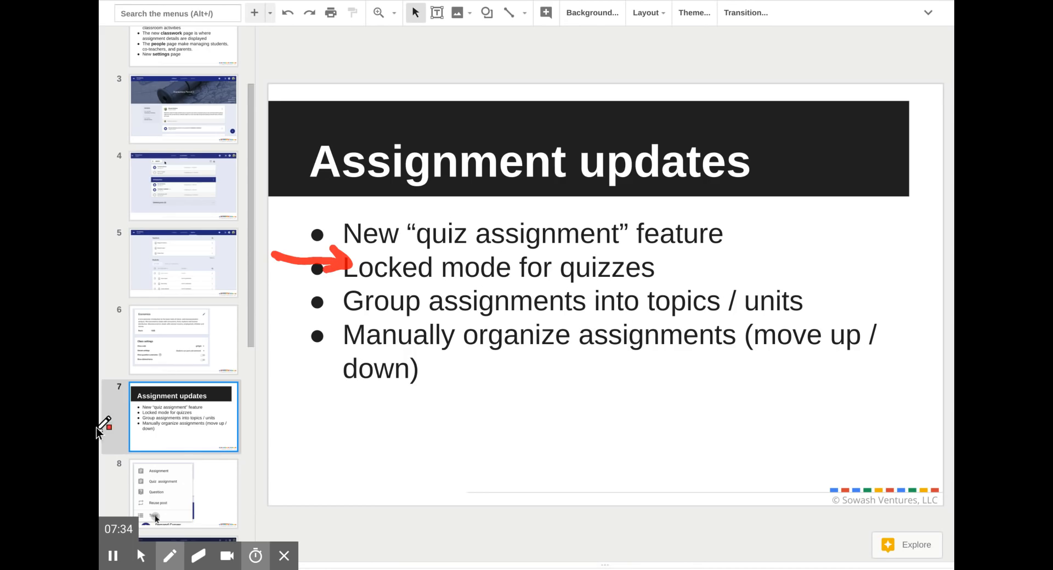
Show the Assignment dialog screenshot with the Demand Curves Quiz attached.
click(198, 556)
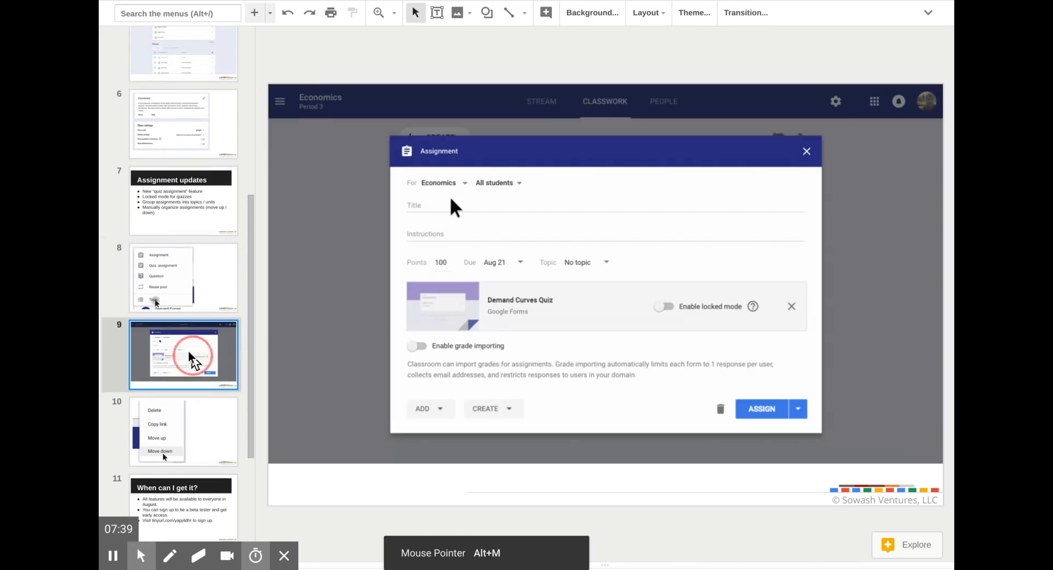
mouse_move(343, 309)
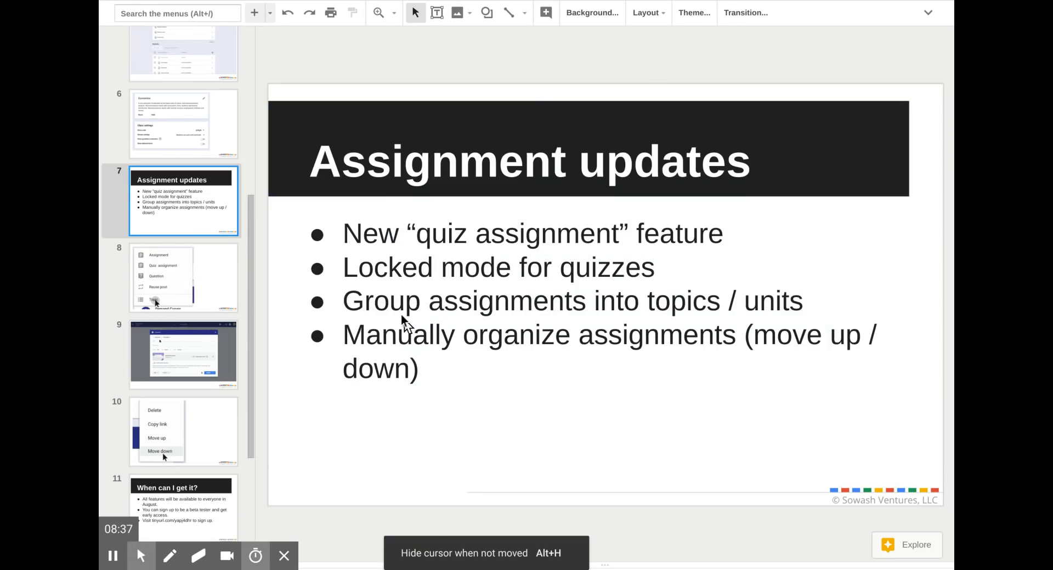
mouse_move(460, 326)
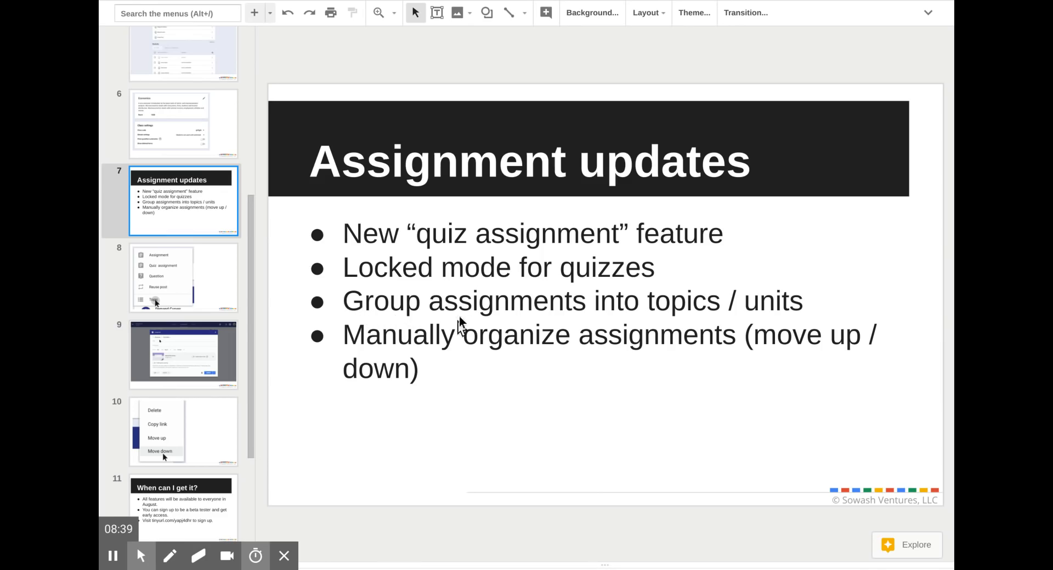
mouse_move(465, 325)
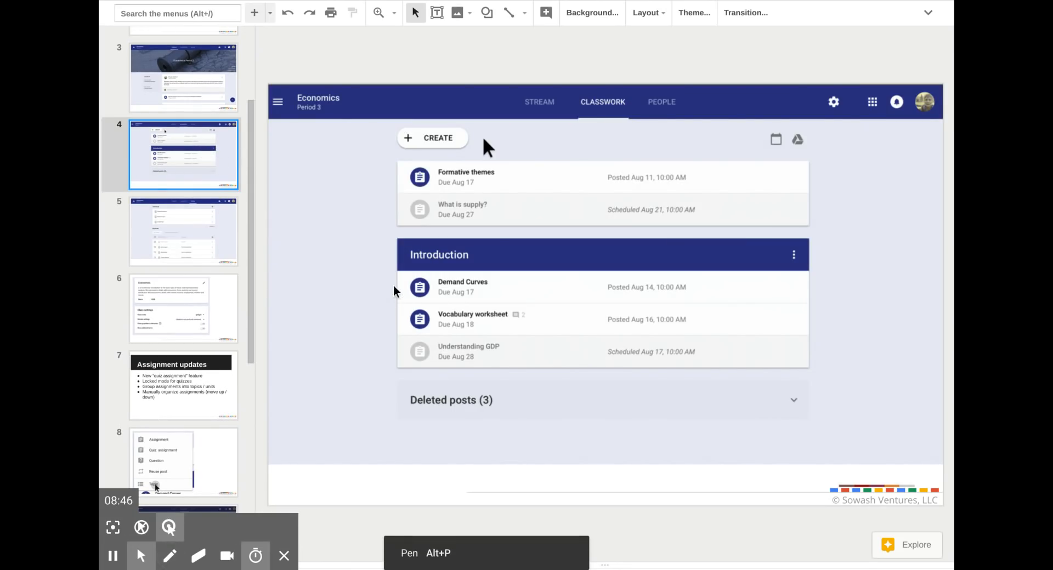
Switch between the annotation pen and eraser while the options menu close-up is shown.
click(197, 556)
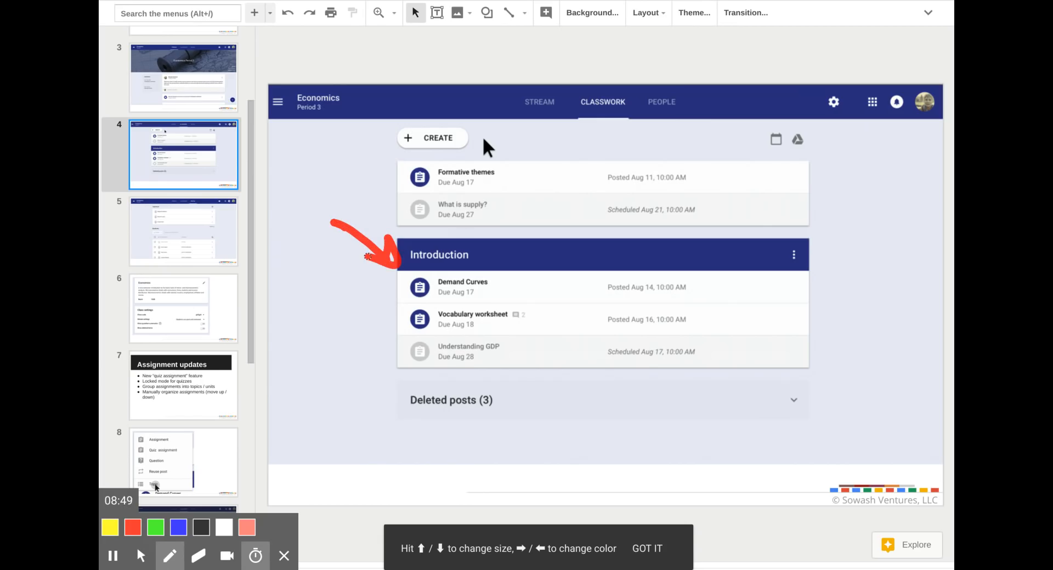
click(196, 556)
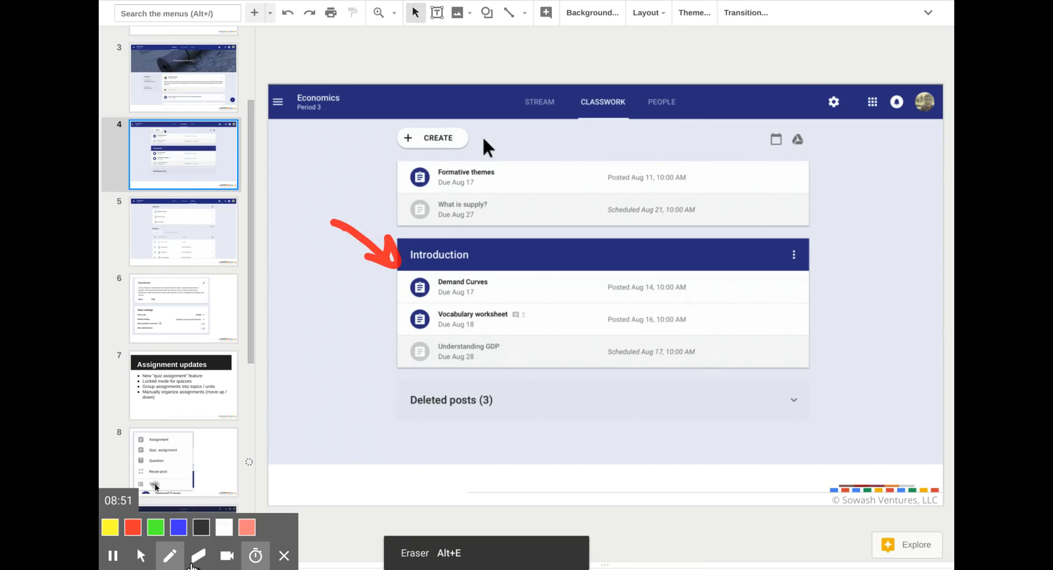
click(197, 556)
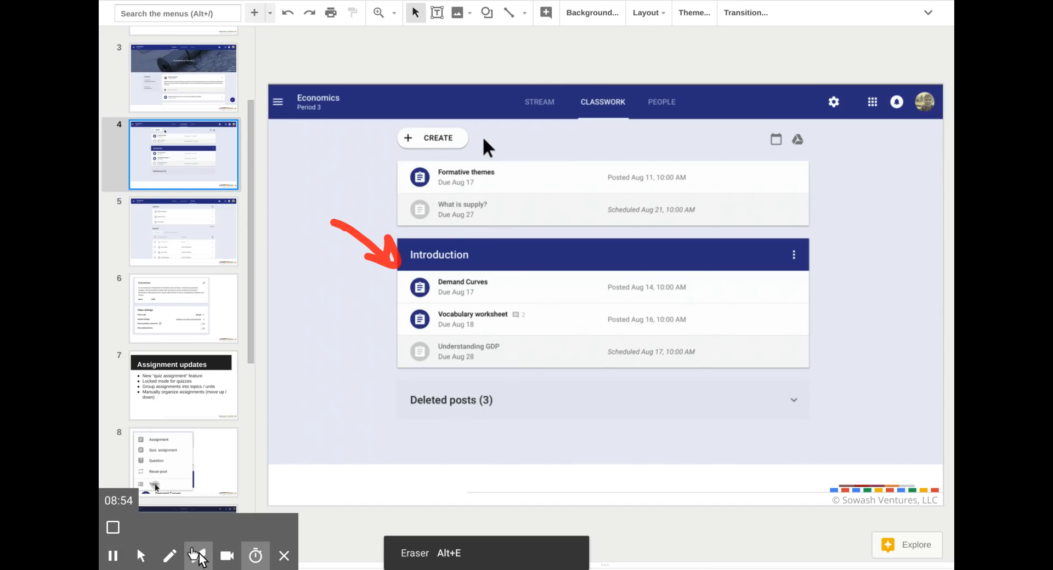
click(169, 556)
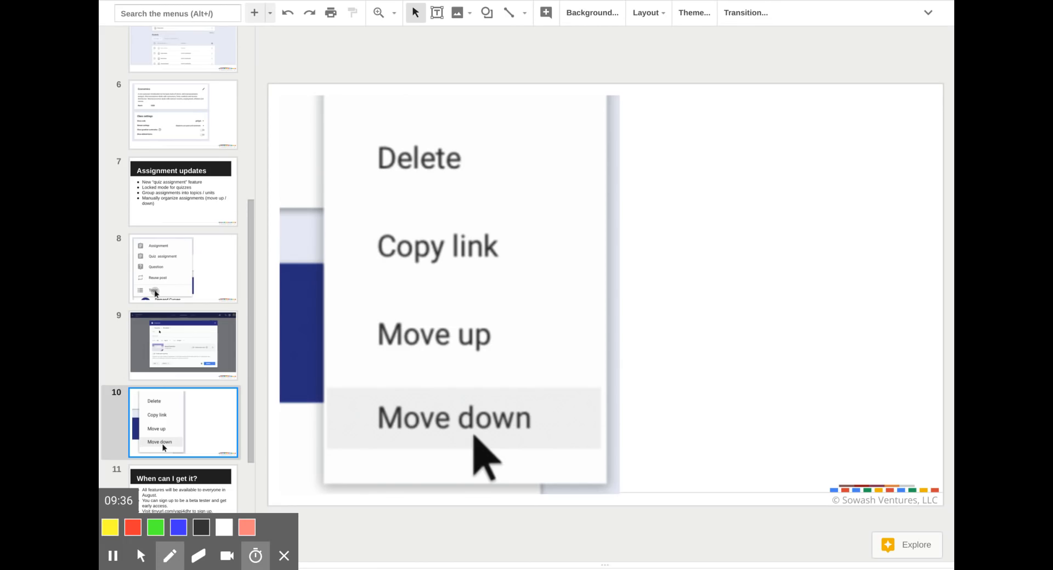
Mark across the Delete/Copy link menu, then wipe the screen clear of annotations.
drag(342, 303, 611, 304)
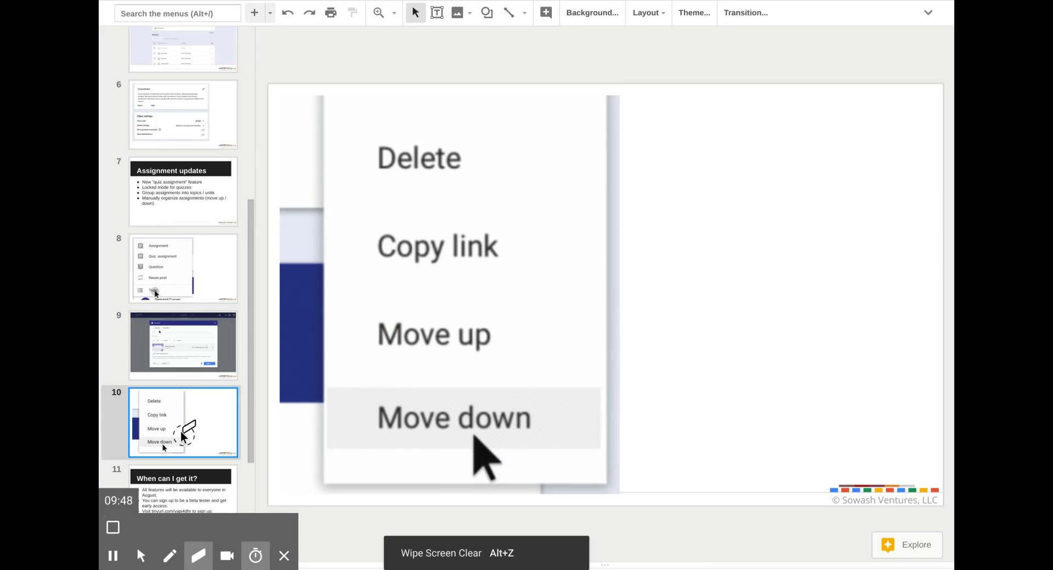
click(140, 556)
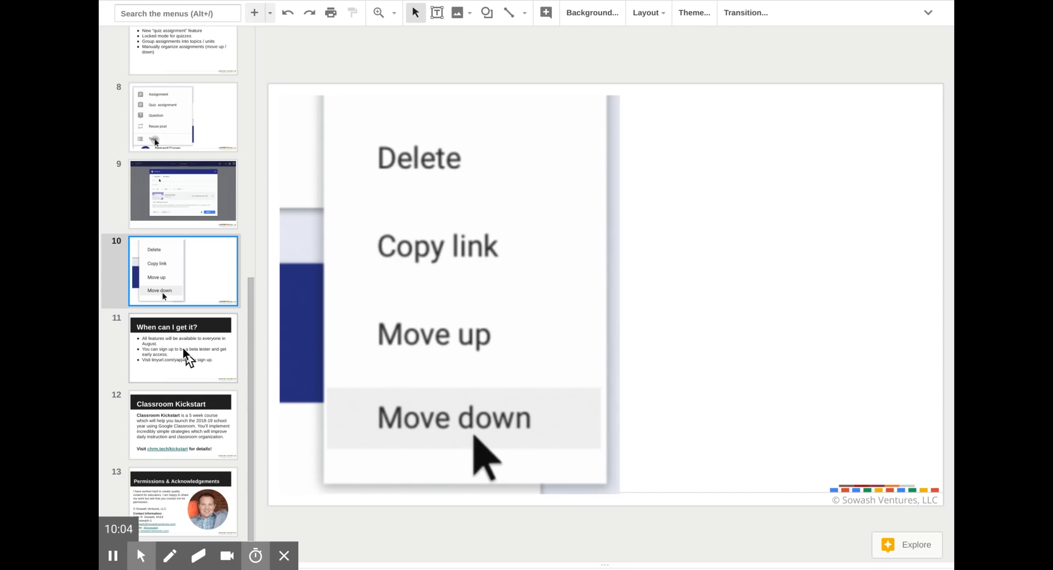
Show slide 11, "When can I get it?", with its August availability bullets.
click(183, 347)
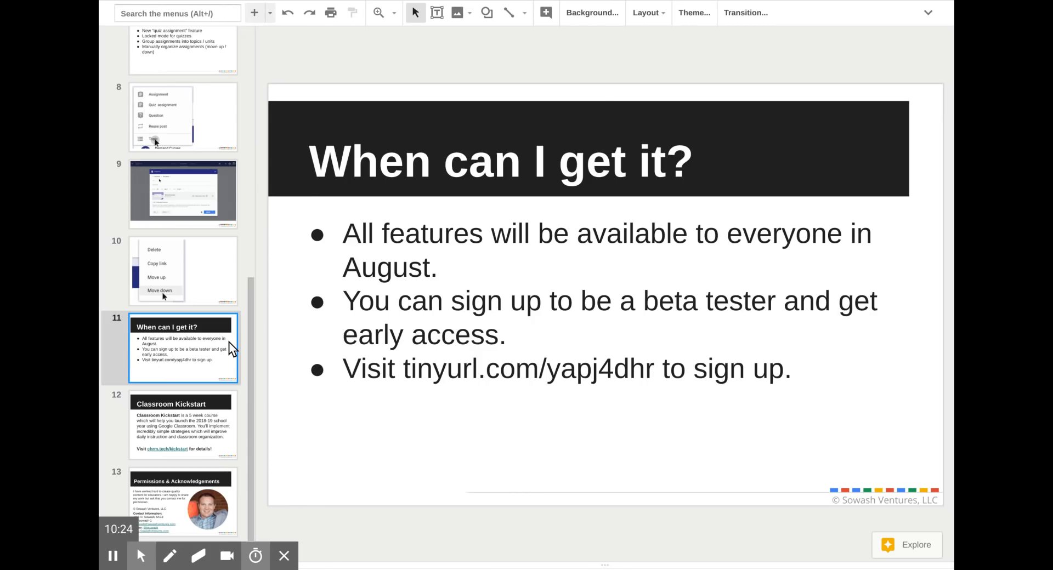
mouse_move(178, 505)
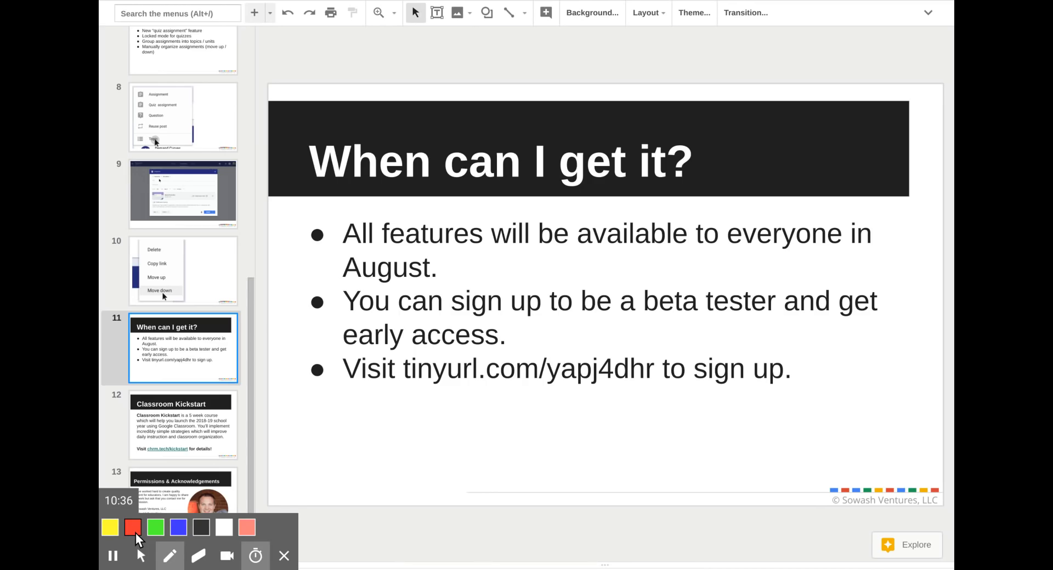
Underline the tinyurl.com/yapj4dhr sign-up address in red pen, then switch to the eraser.
drag(398, 390, 490, 390)
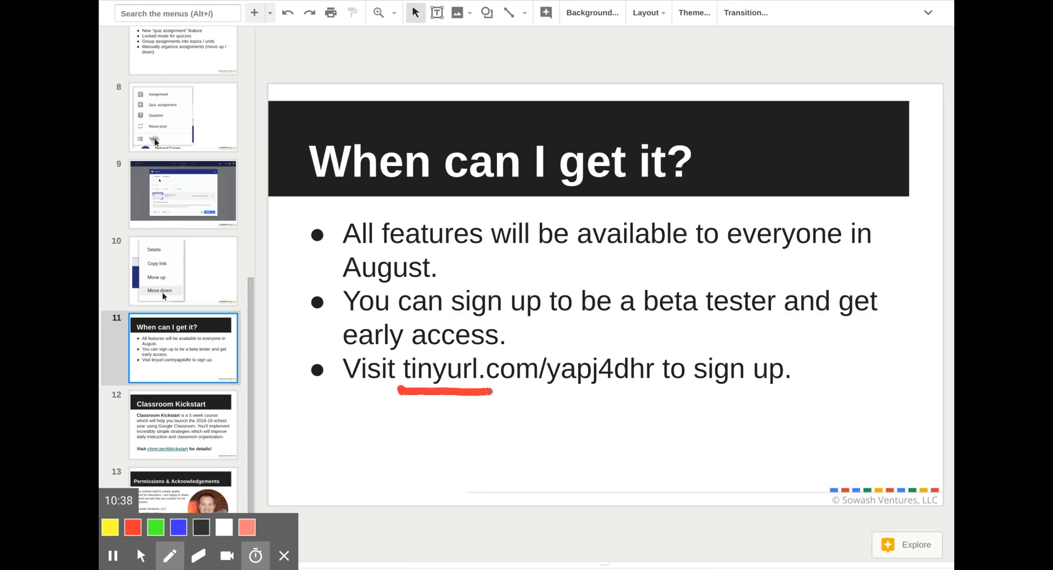
drag(490, 391, 648, 394)
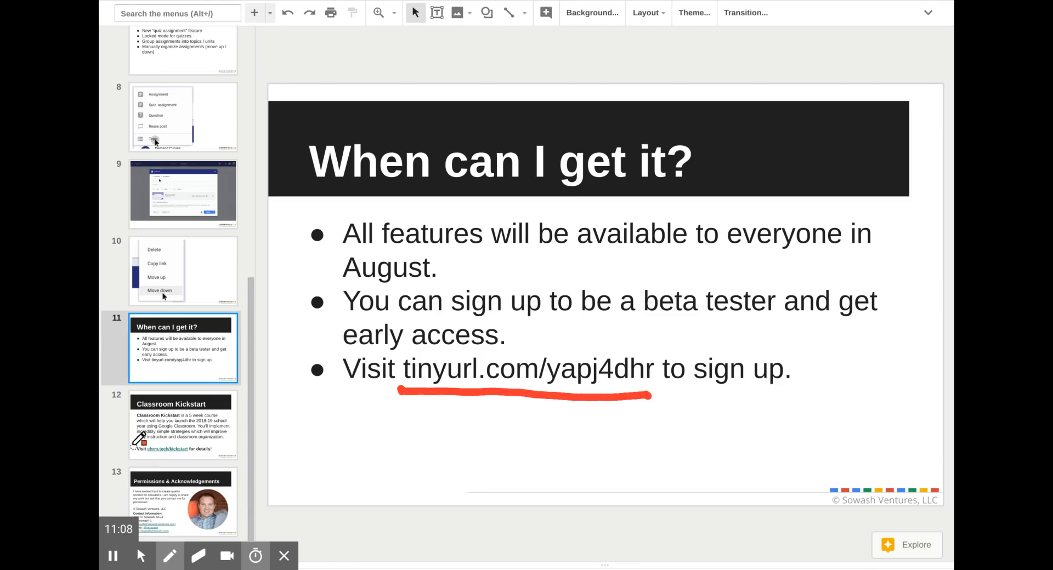
click(169, 556)
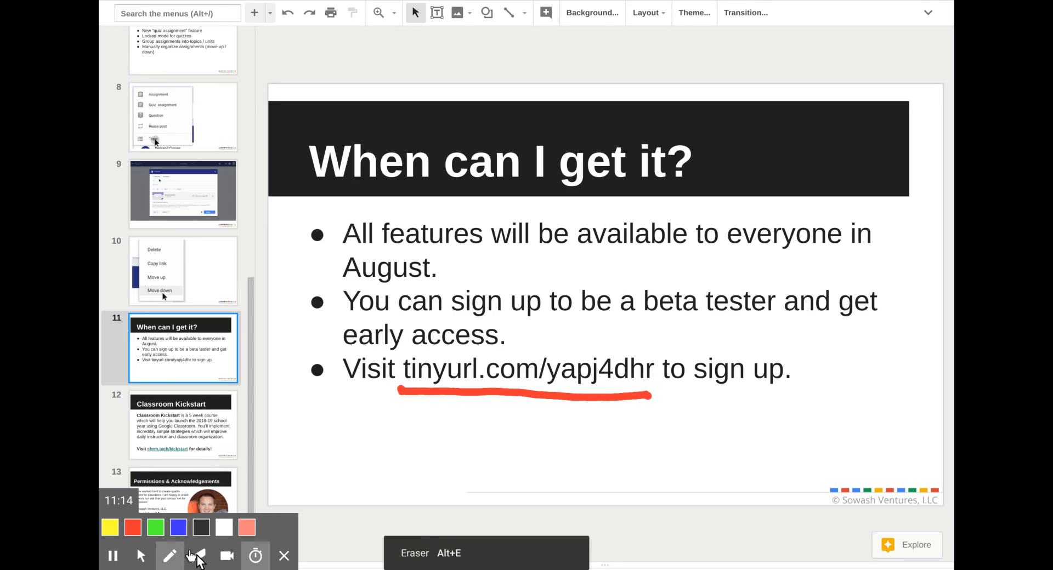
click(196, 556)
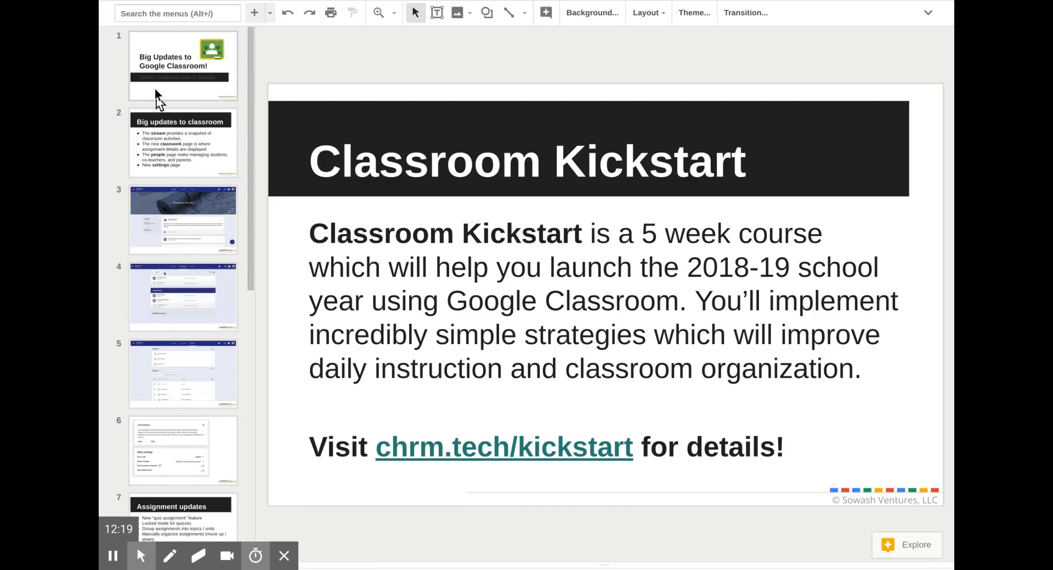
Return to the "Big Updates to Google Classroom!" title slide.
click(181, 65)
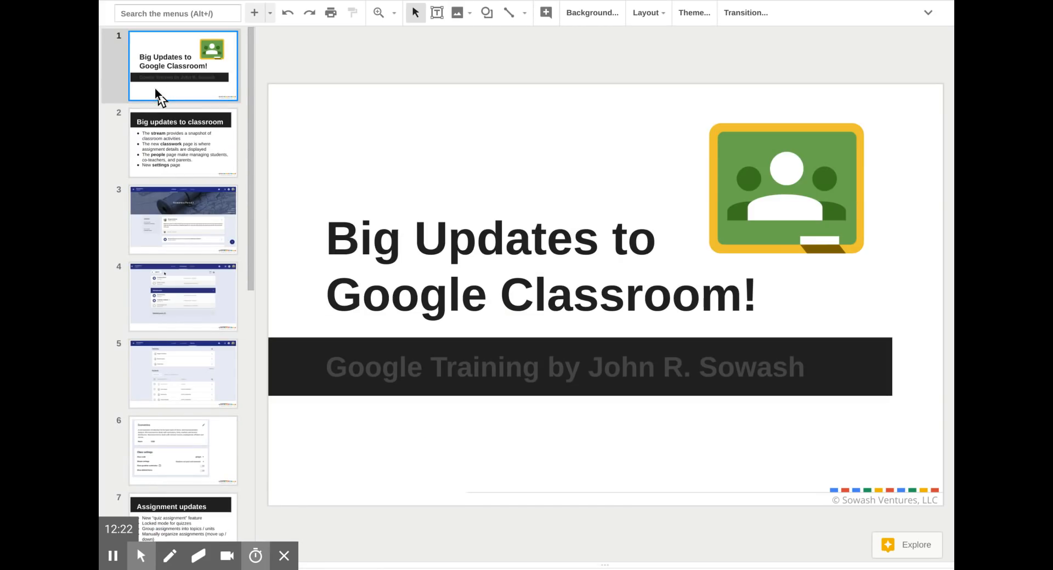